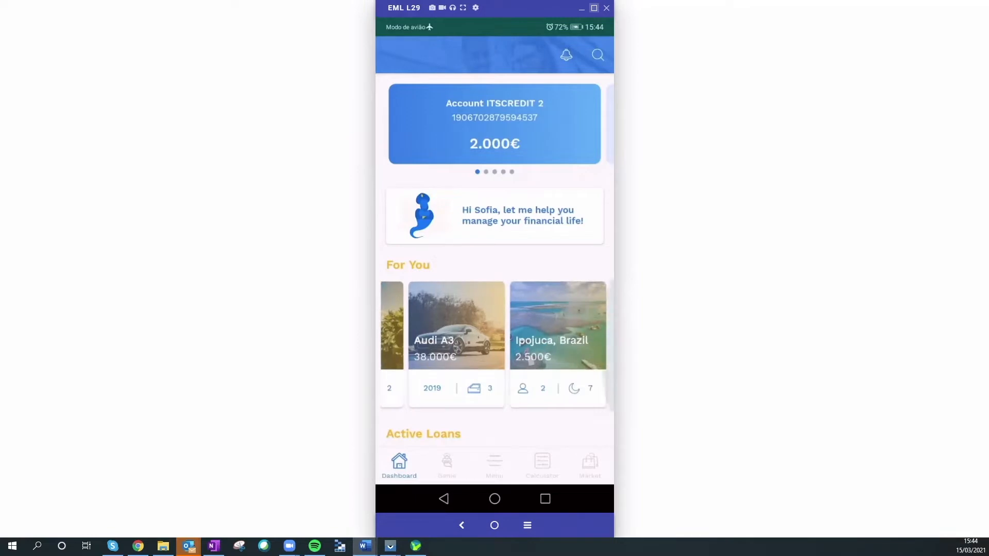
scroll(down, 3)
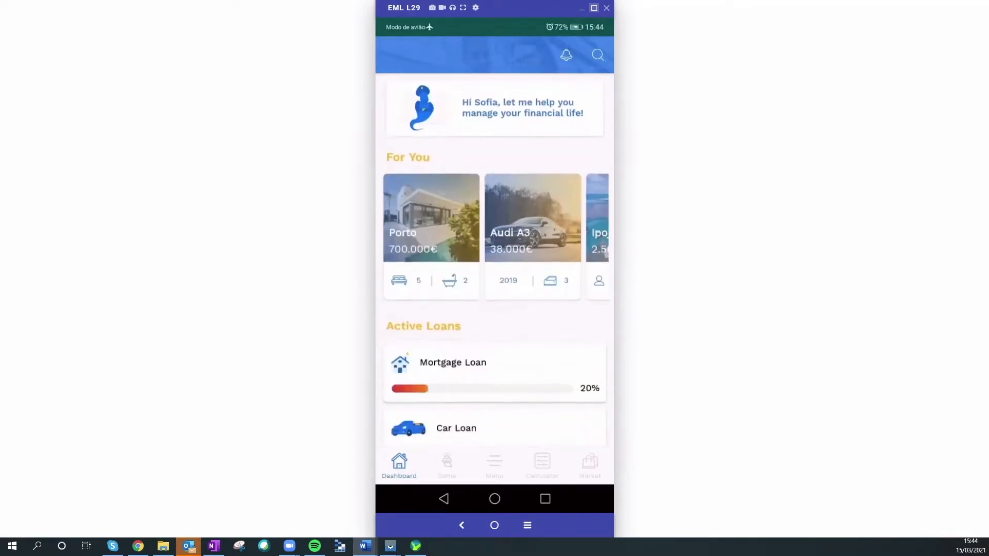
scroll(down, 3)
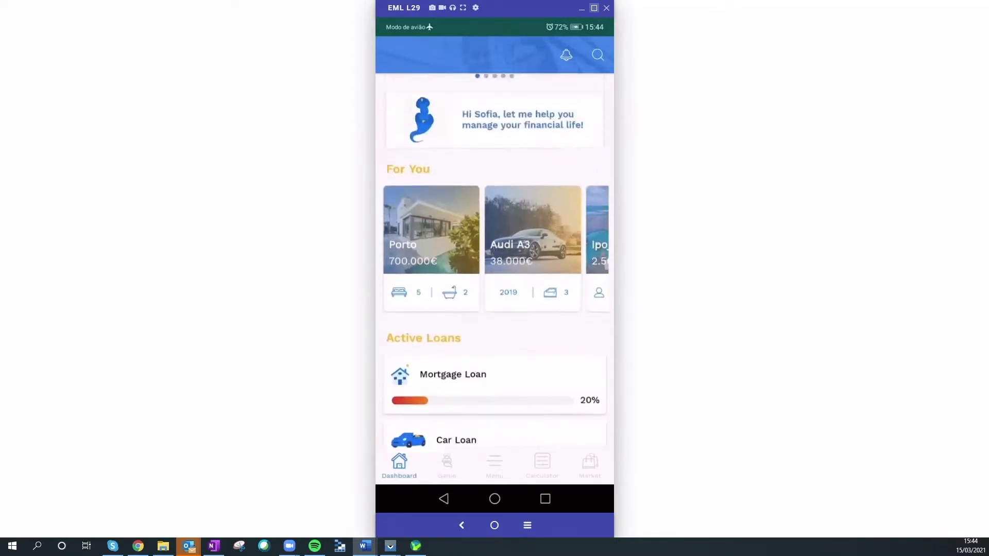
scroll(down, 3)
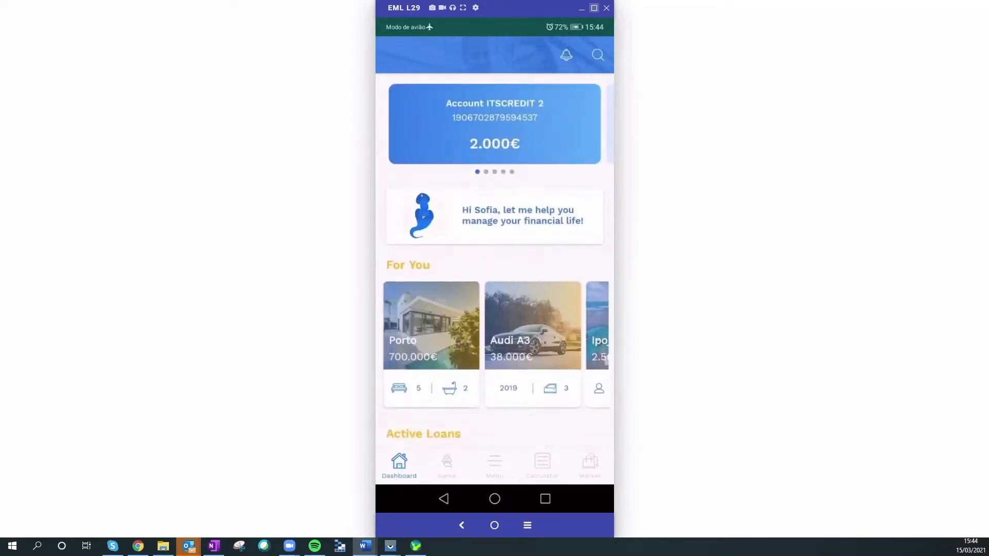